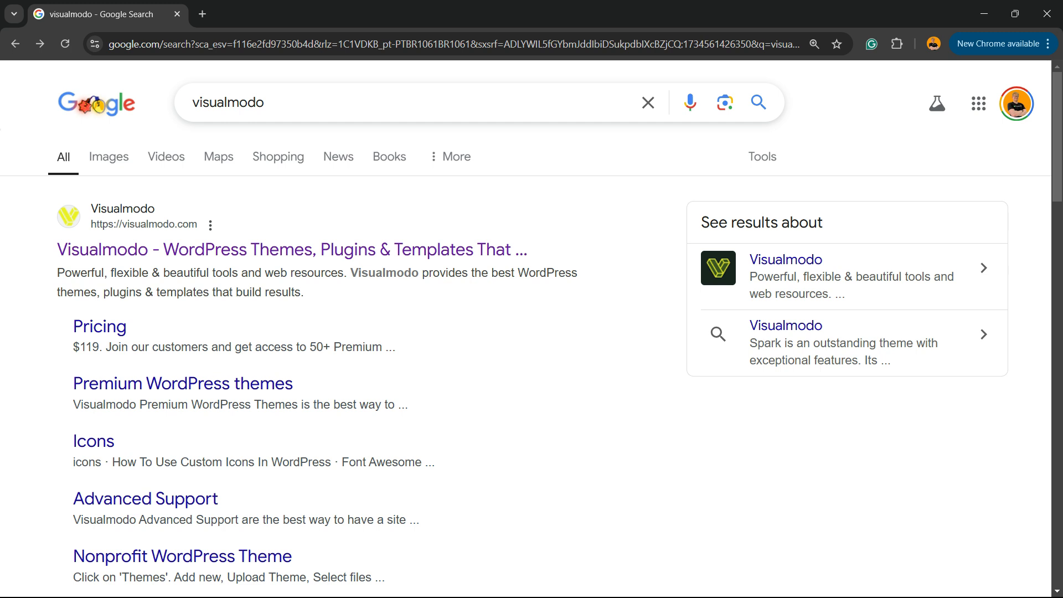
Reach More settings from the profile avatar's account menu to load Search settings
scroll(down, 3)
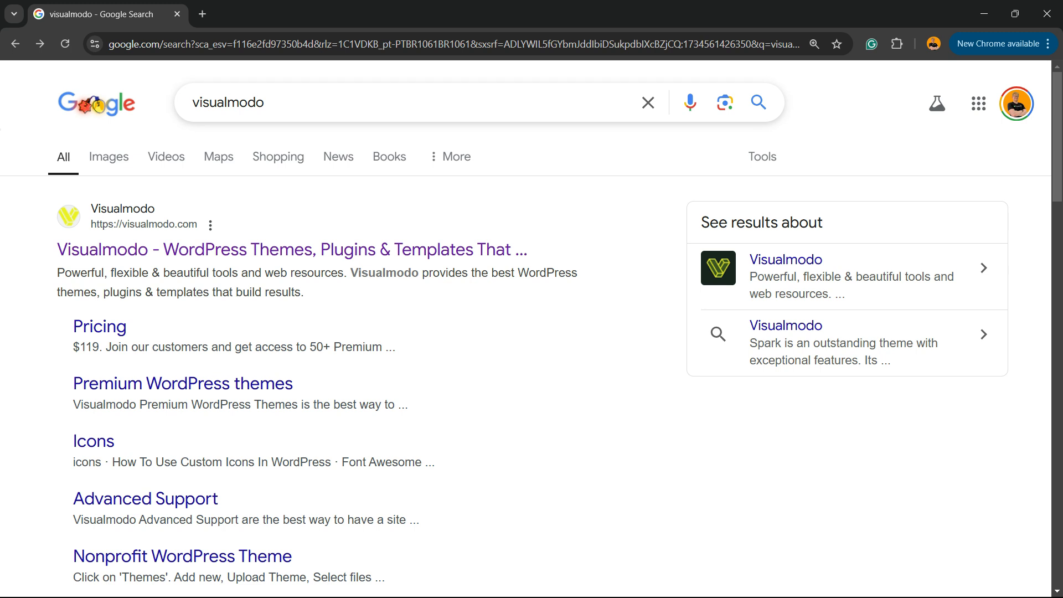
mouse_move(1016, 103)
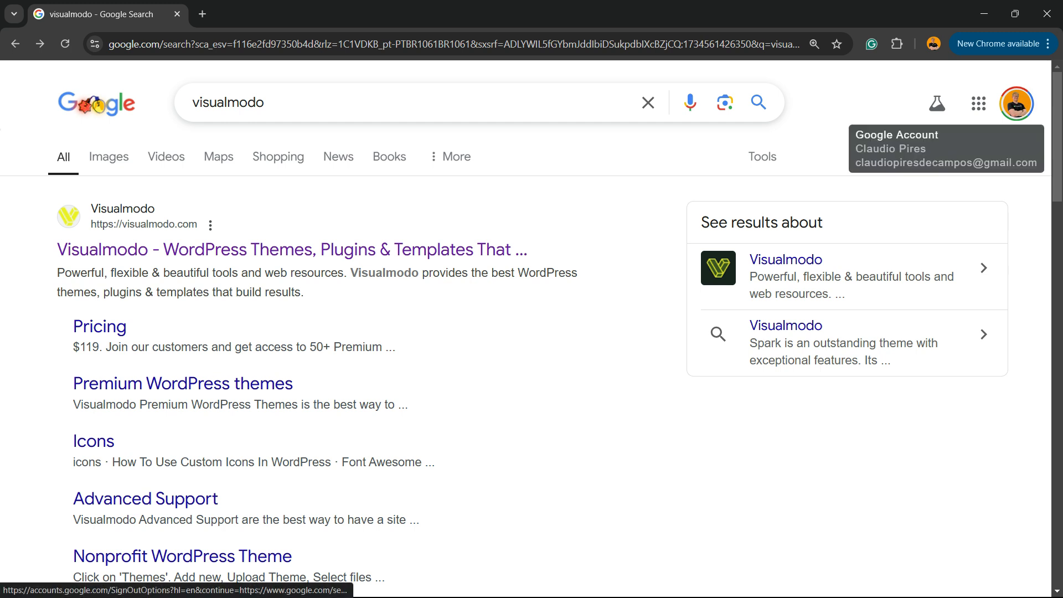
click(1015, 103)
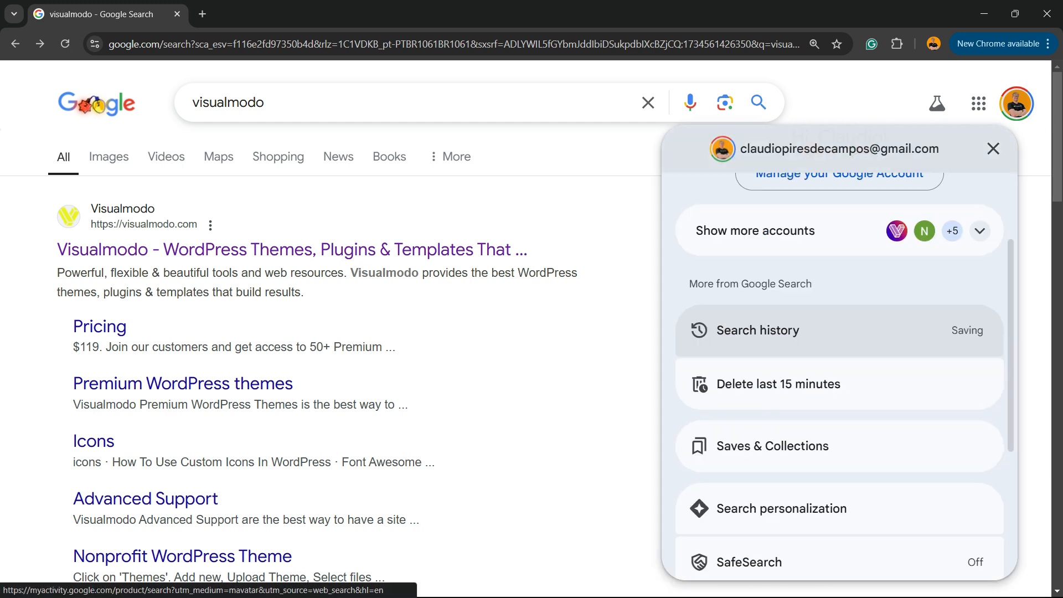
scroll(down, 3)
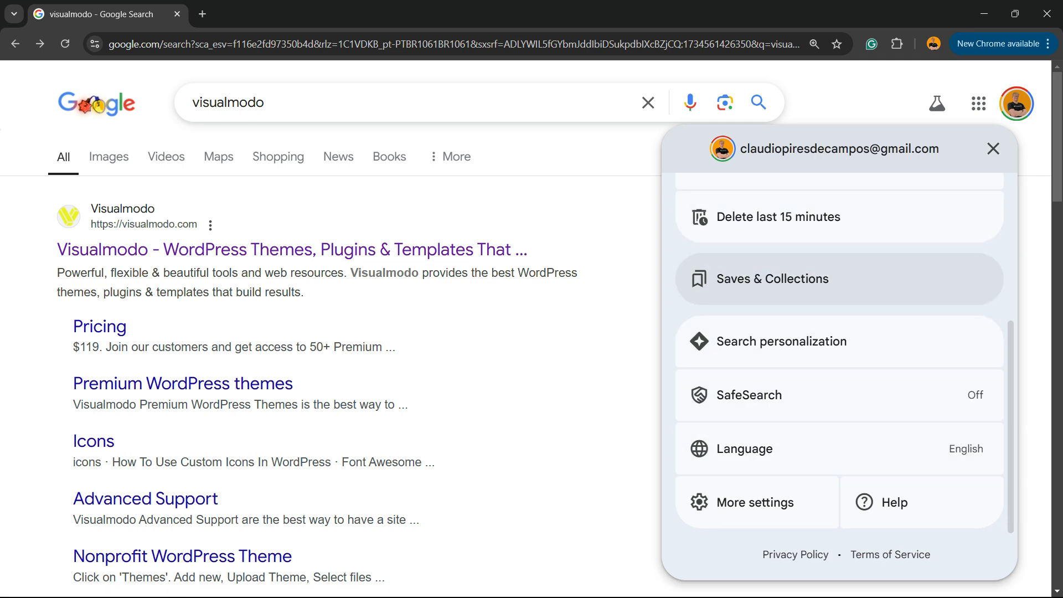
mouse_move(771, 279)
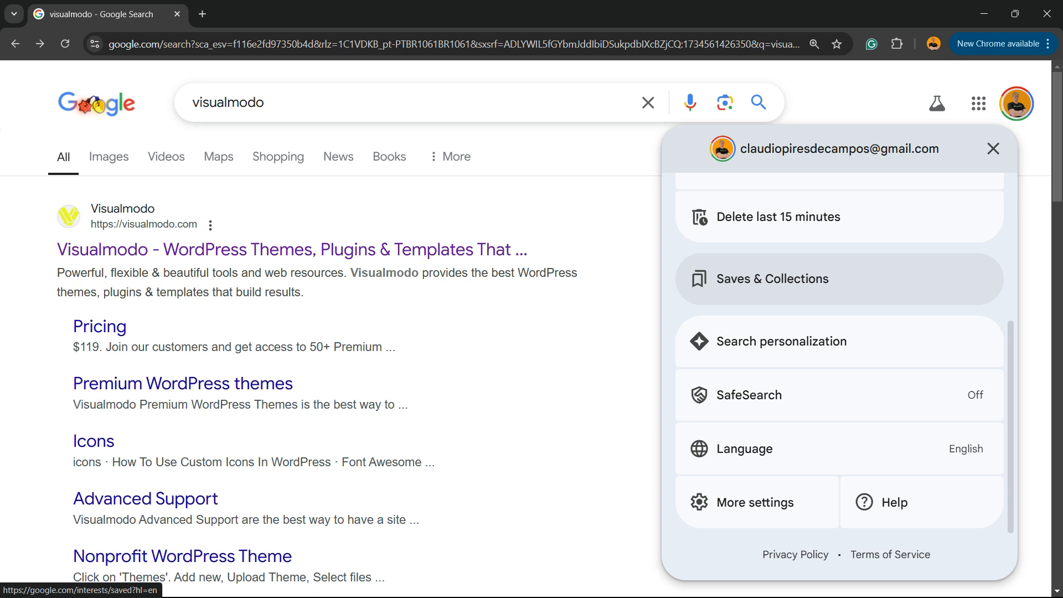
mouse_move(750, 394)
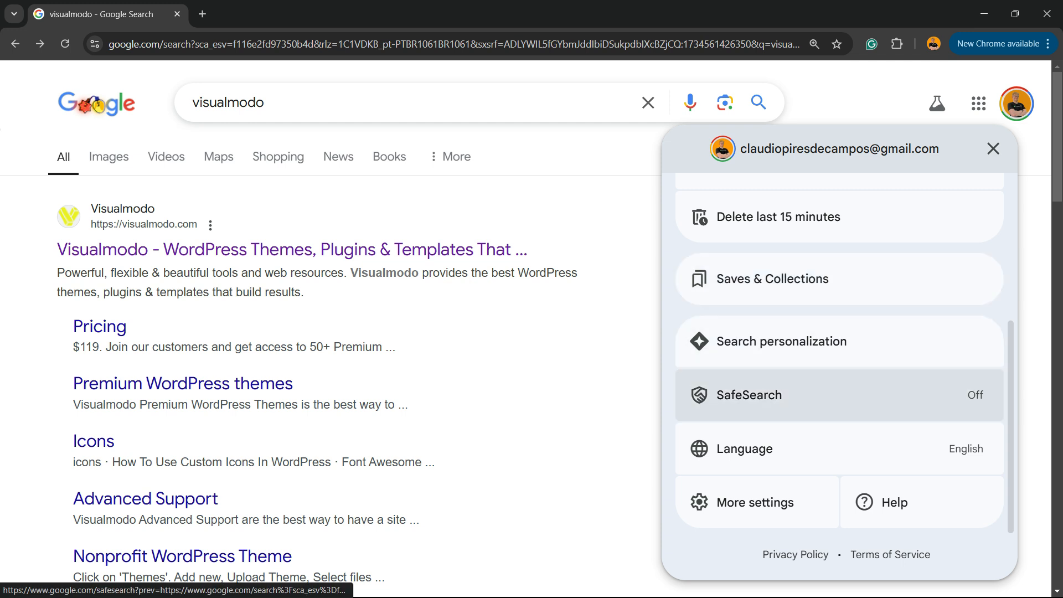
mouse_move(746, 448)
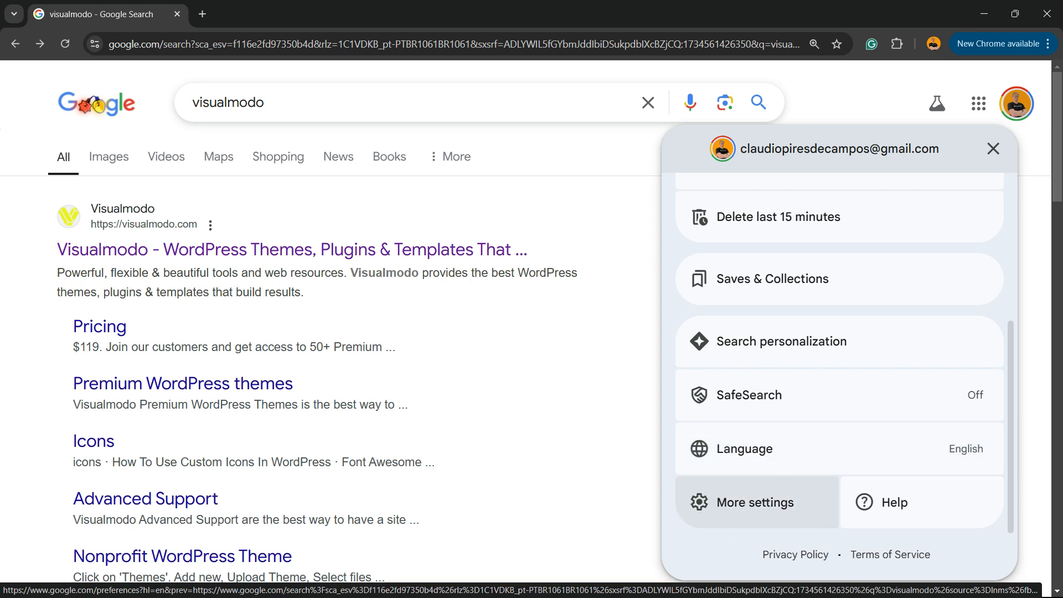
click(754, 501)
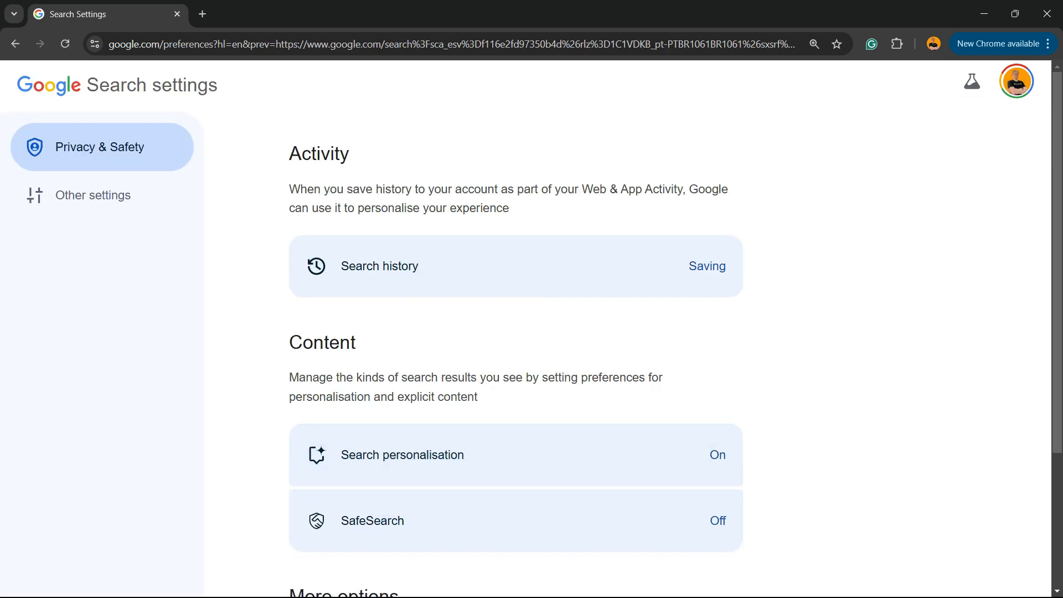
Under Other settings, turn Dark theme to On and confirm, darkening the settings page
click(94, 195)
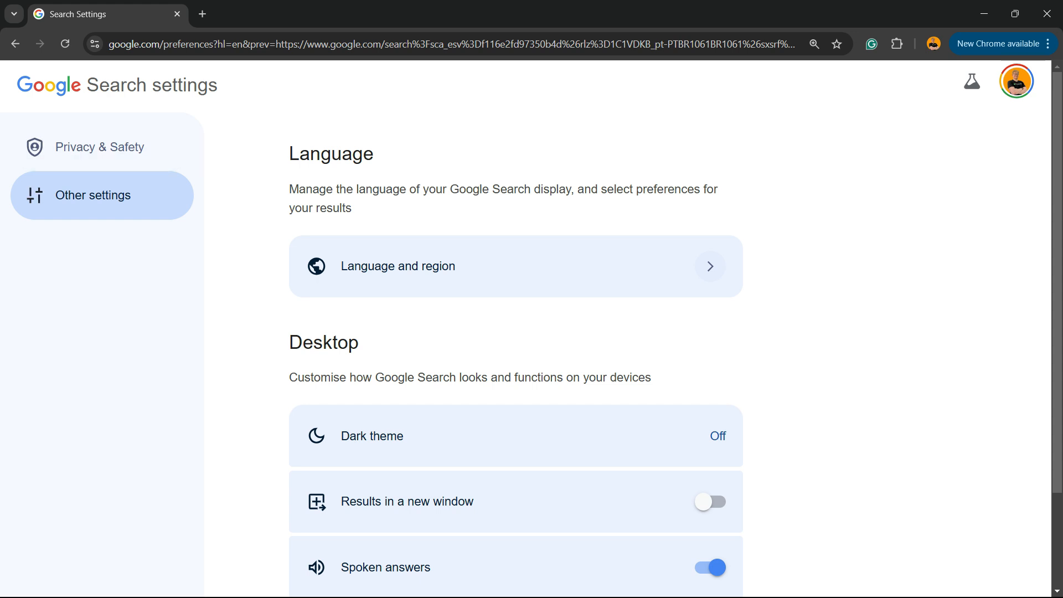
click(100, 146)
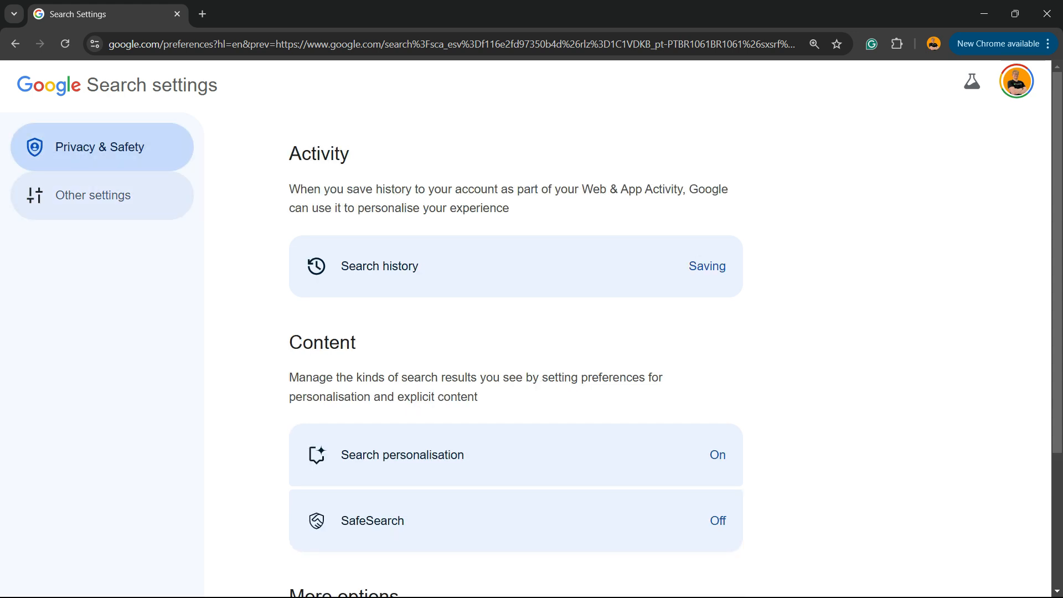
click(93, 195)
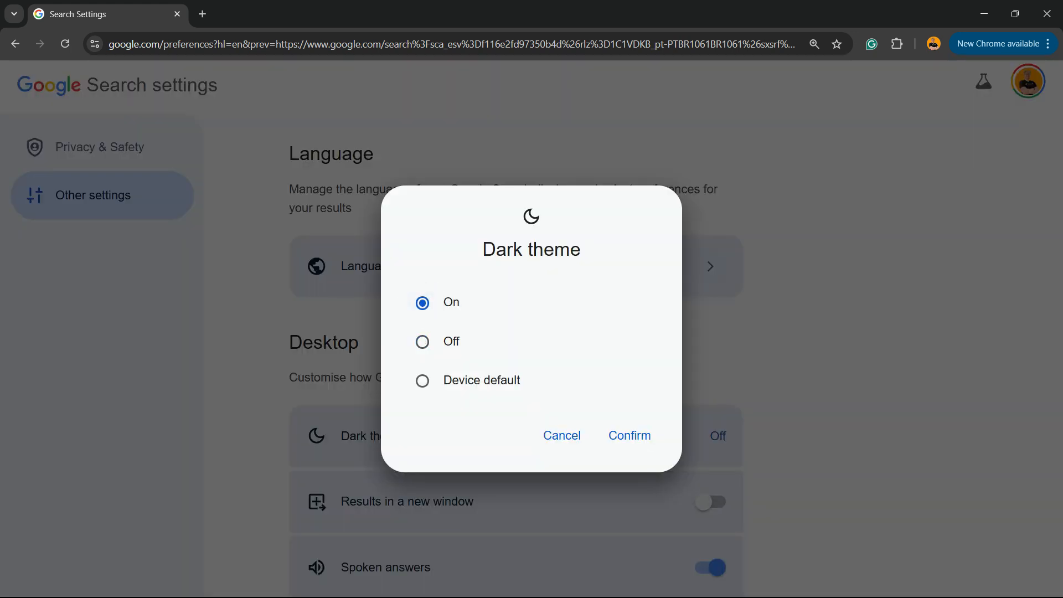
click(628, 435)
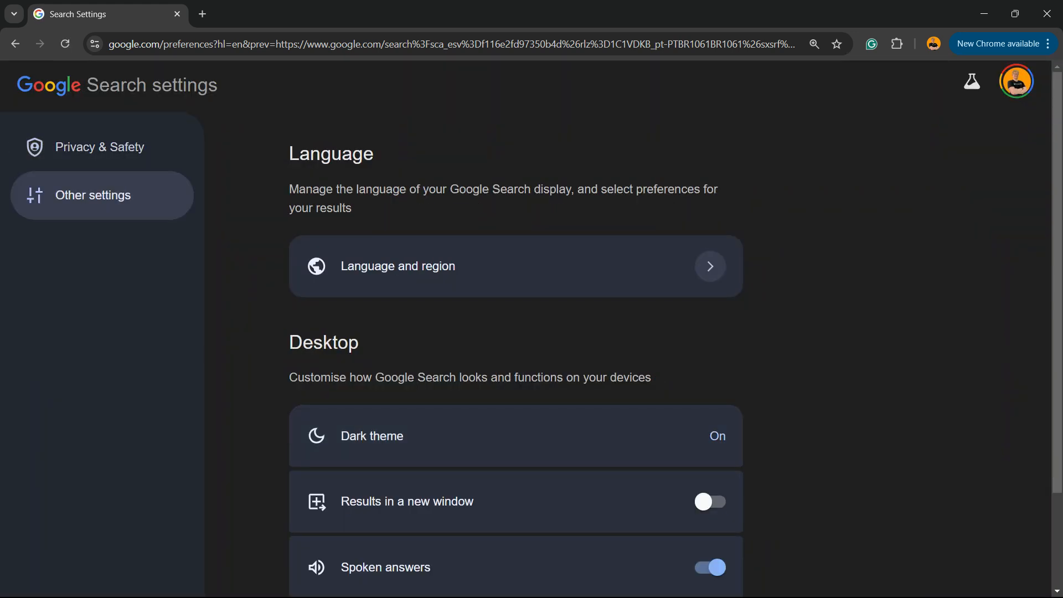
click(441, 43)
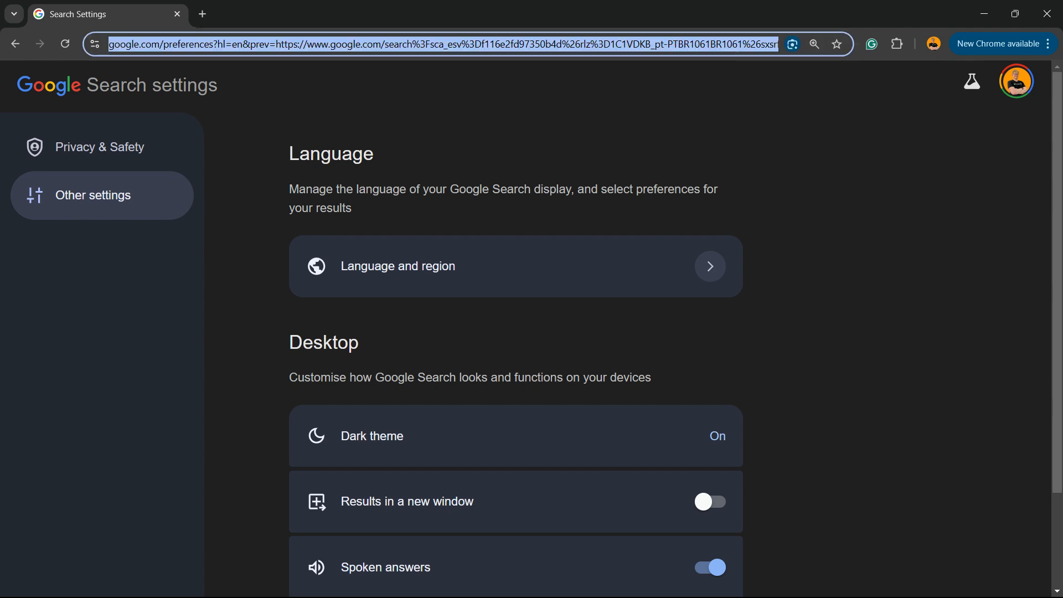
Search Google for 'visualmodo' again and review its results, now rendered in dark theme
text(visualmodo.com)
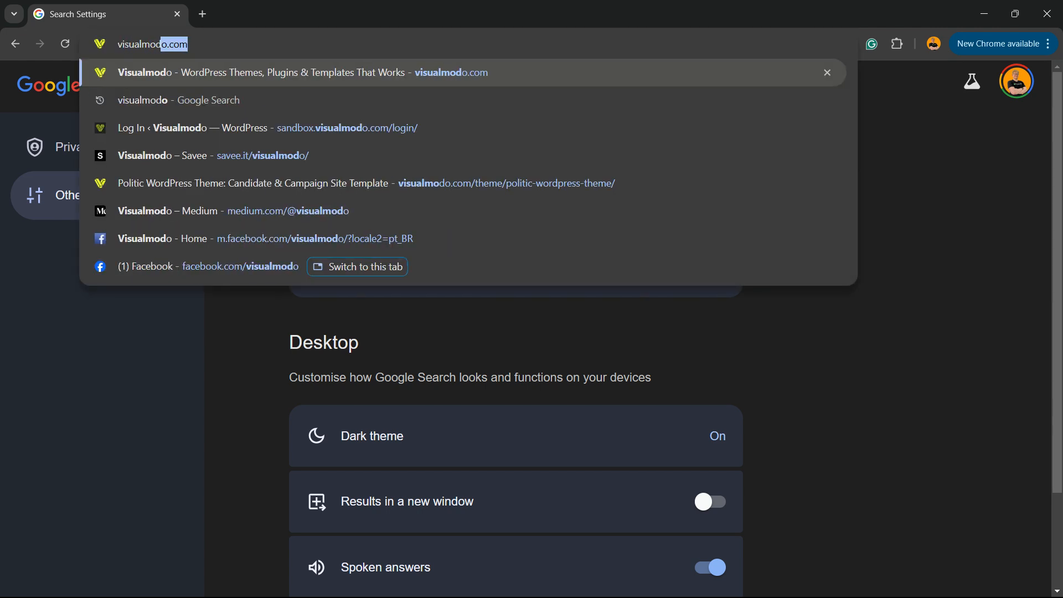
click(179, 100)
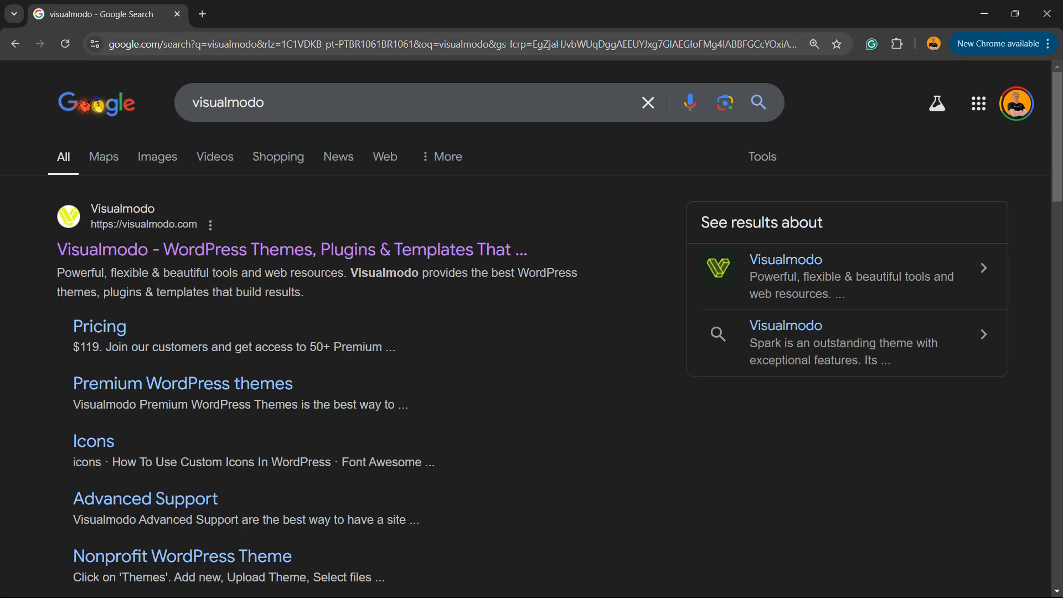
scroll(down, 3)
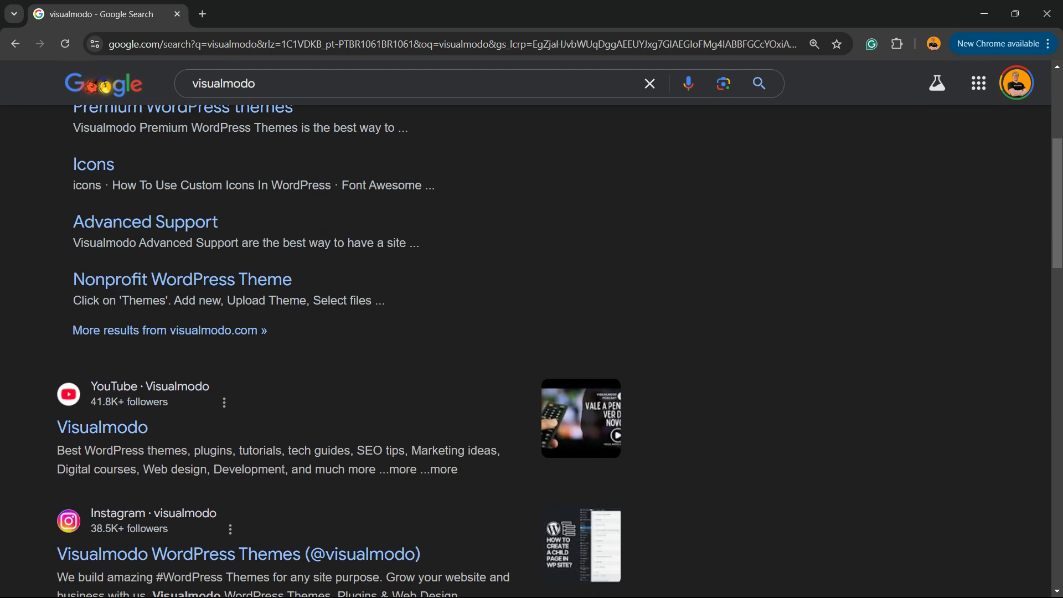
scroll(down, 3)
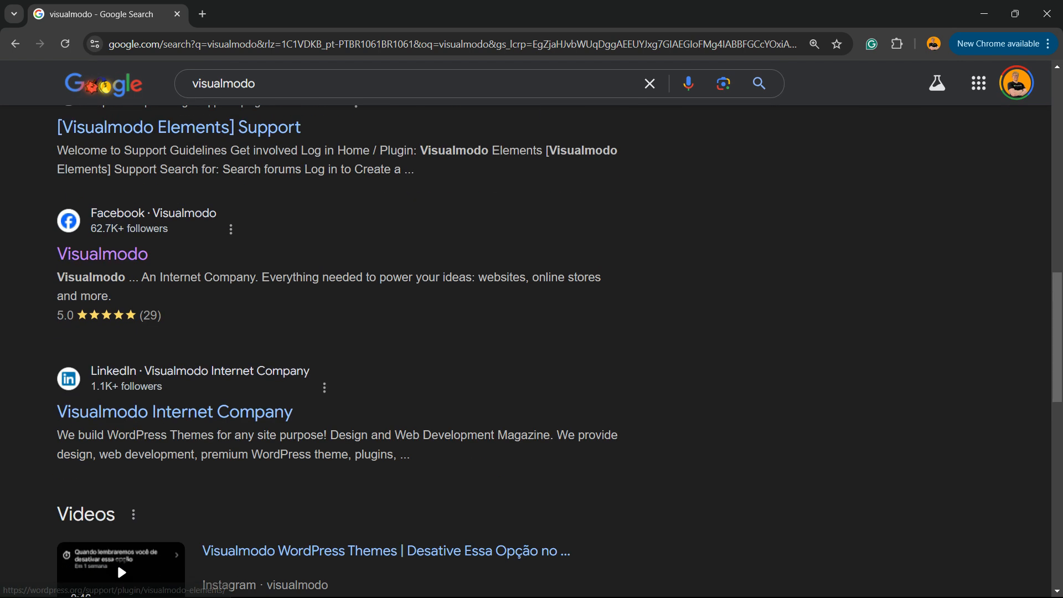
scroll(down, 3)
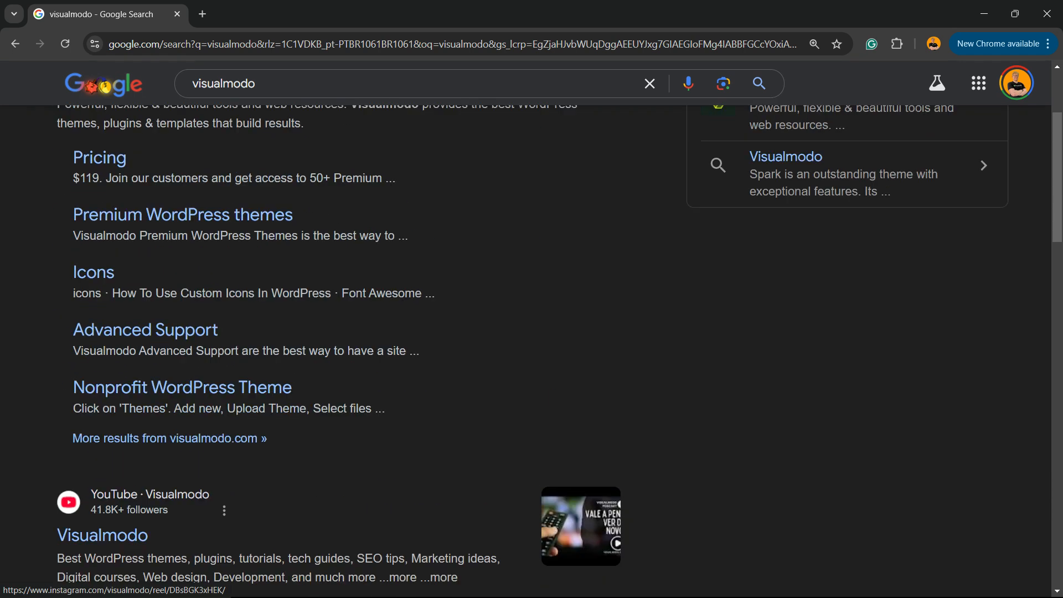